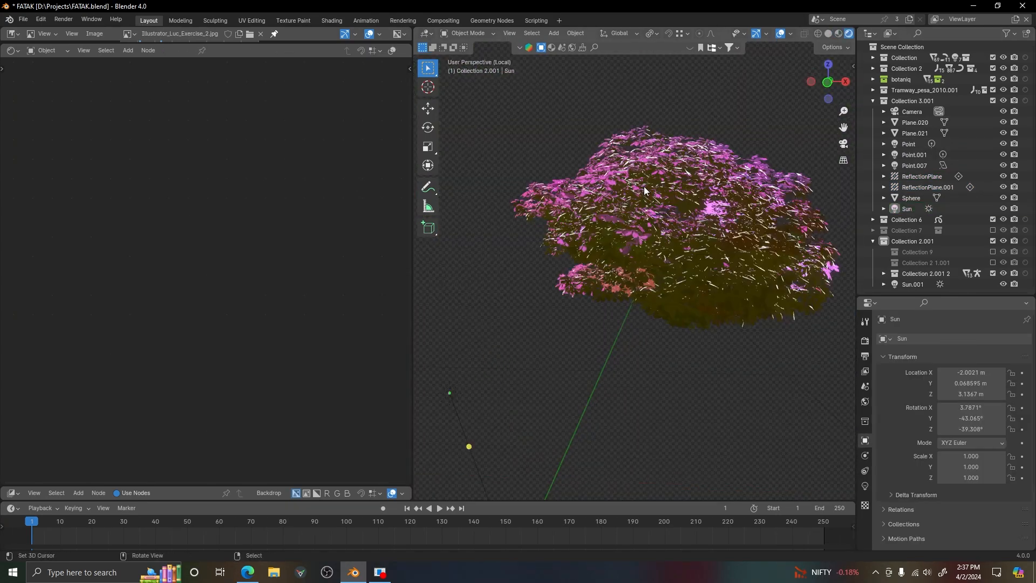
# Return from local view to the full street scene with the building's Diffuse-to-RGB color ramp nodes shown.
pyautogui.click(644, 192)
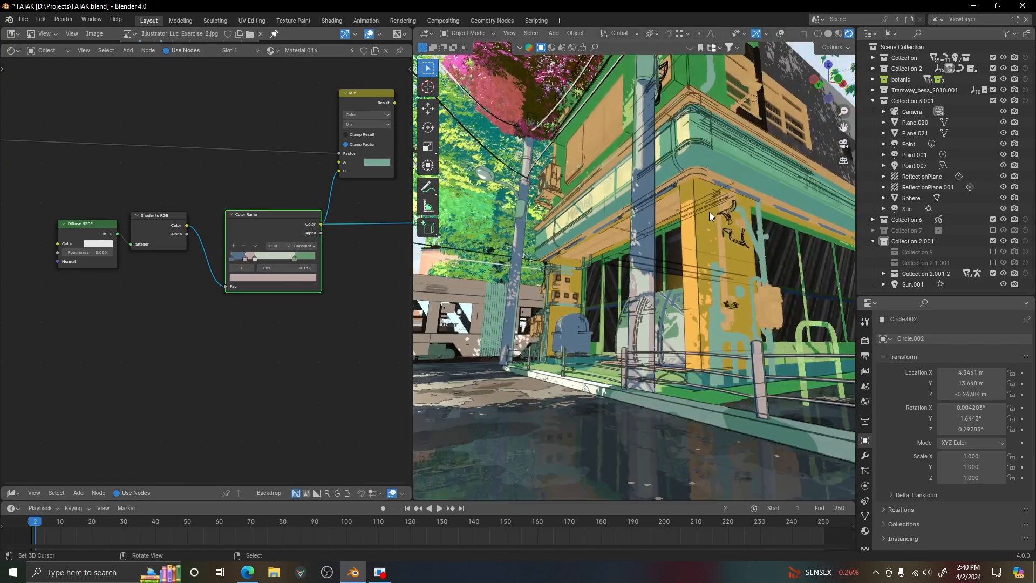
# Show the view layer's passes with Combined, Z, Mist, Shadow and Ambient Occlusion enabled.
pyautogui.click(681, 199)
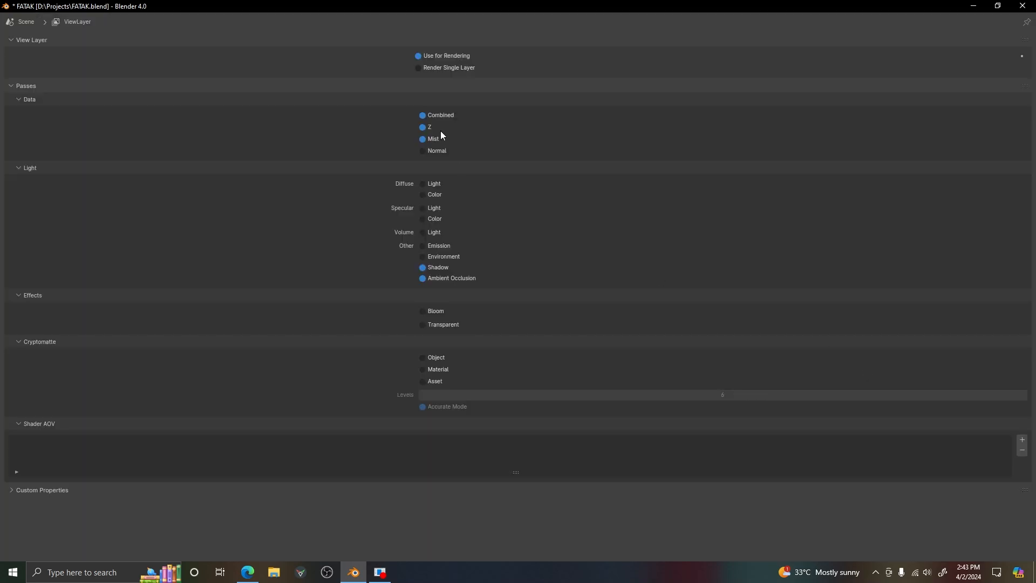
pyautogui.moveTo(438, 267)
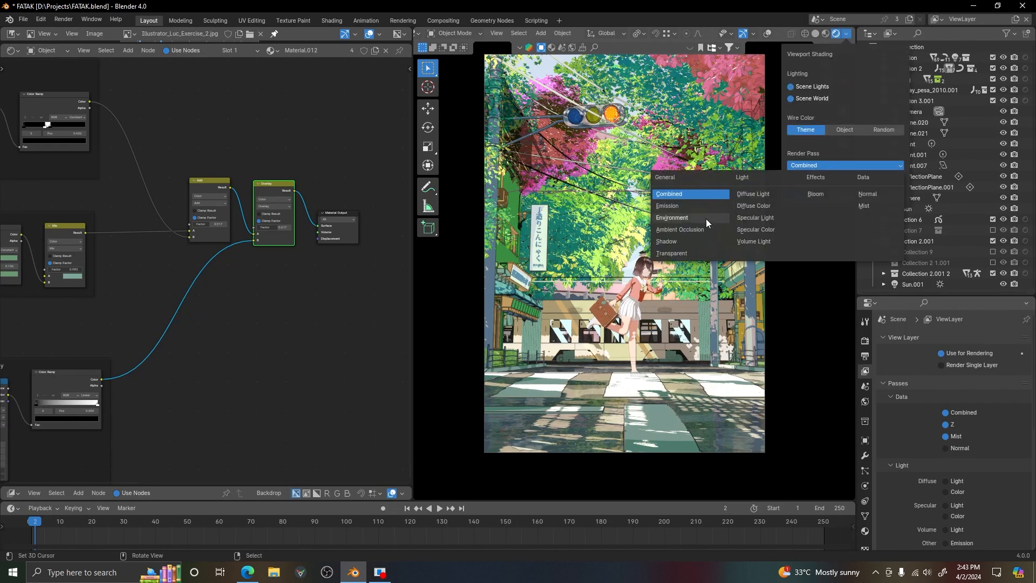
# Set the viewport render pass to Mist to preview depth as grayscale fog.
pyautogui.click(679, 229)
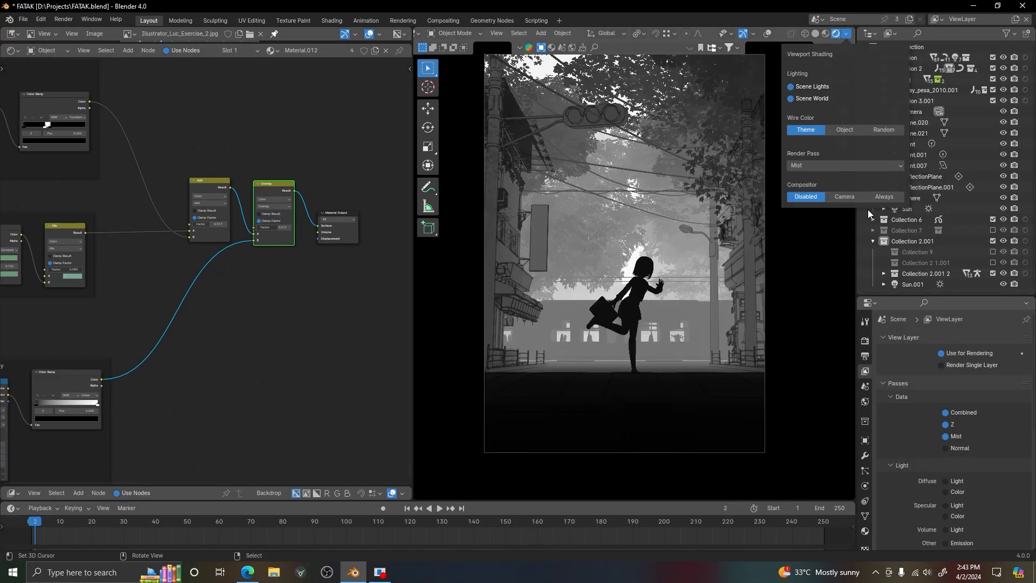
pyautogui.click(845, 166)
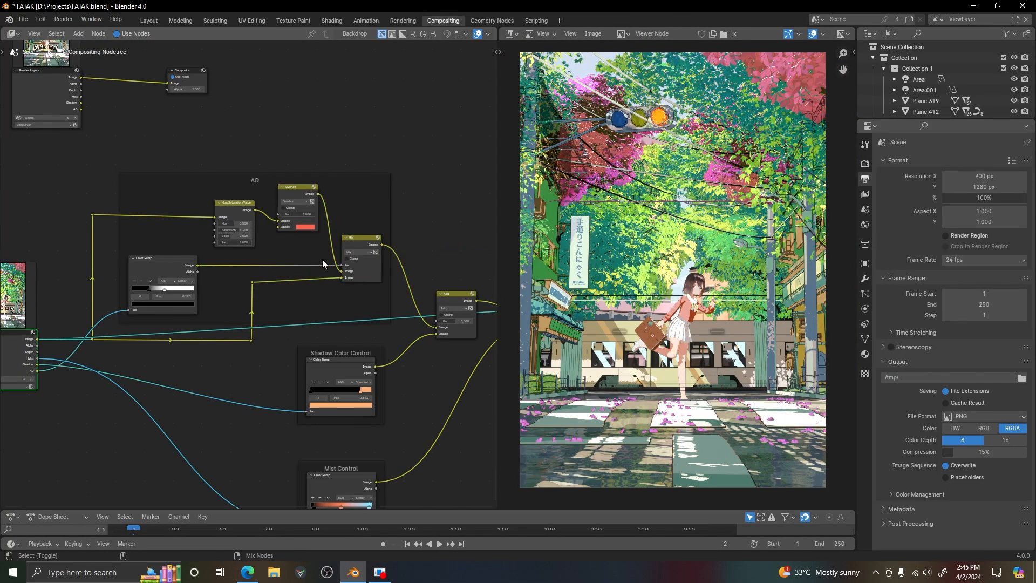
pyautogui.moveTo(355, 250)
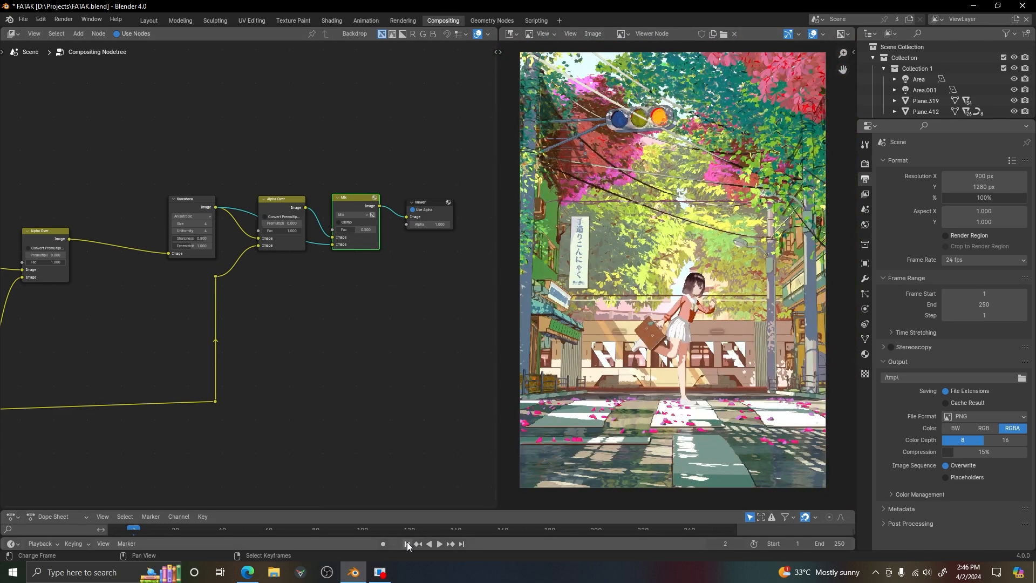
# Inspect the compositor's AO, Shadow Color Control, Mist Control, Kuwahara and Alpha Over nodes.
pyautogui.click(379, 572)
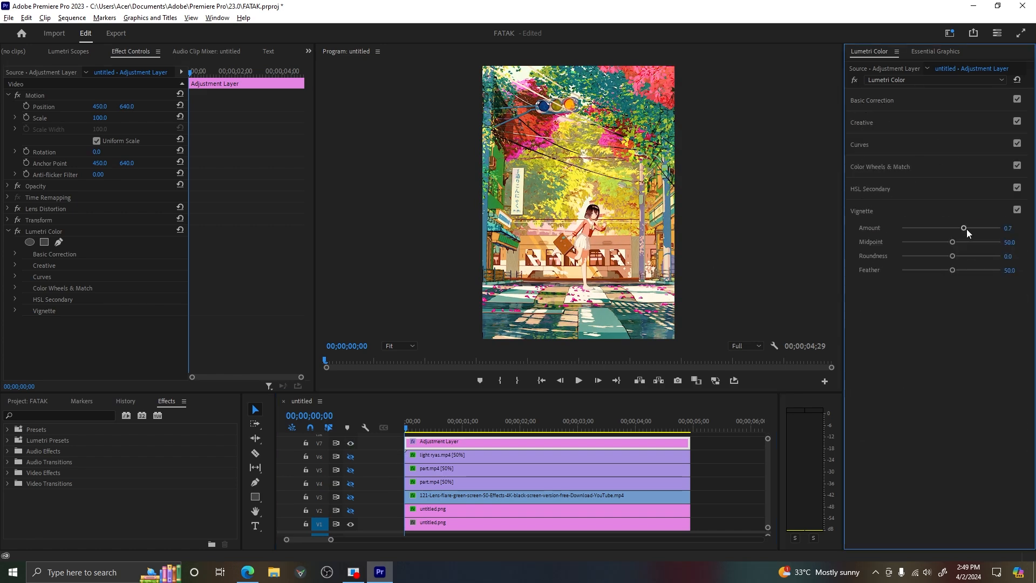
# Raise the Lumetri vignette amount to 1.2 and expand Color Wheels, Curves and Creative sections.
pyautogui.moveTo(964, 227); pyautogui.dragTo(972, 228)
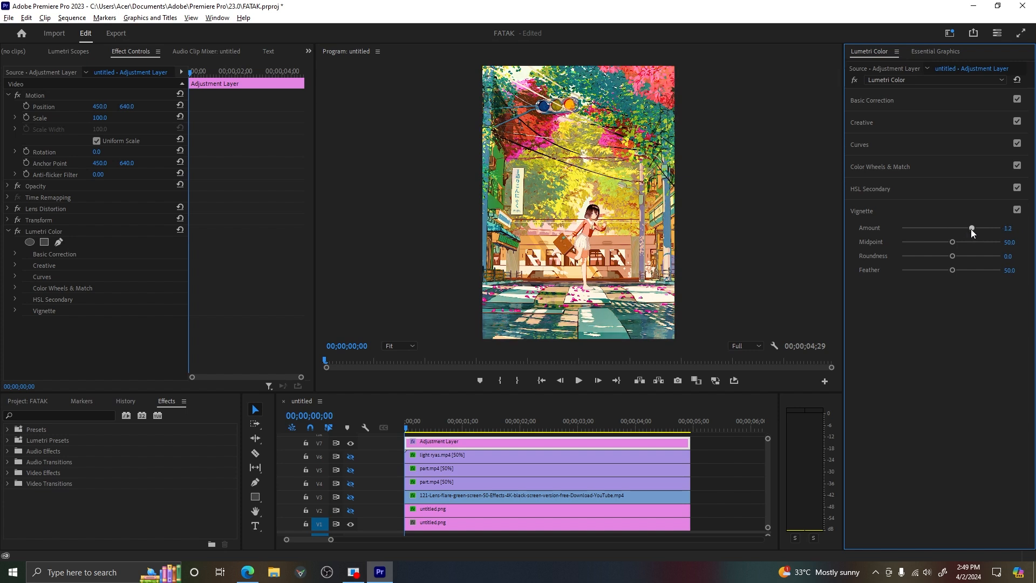
pyautogui.click(879, 166)
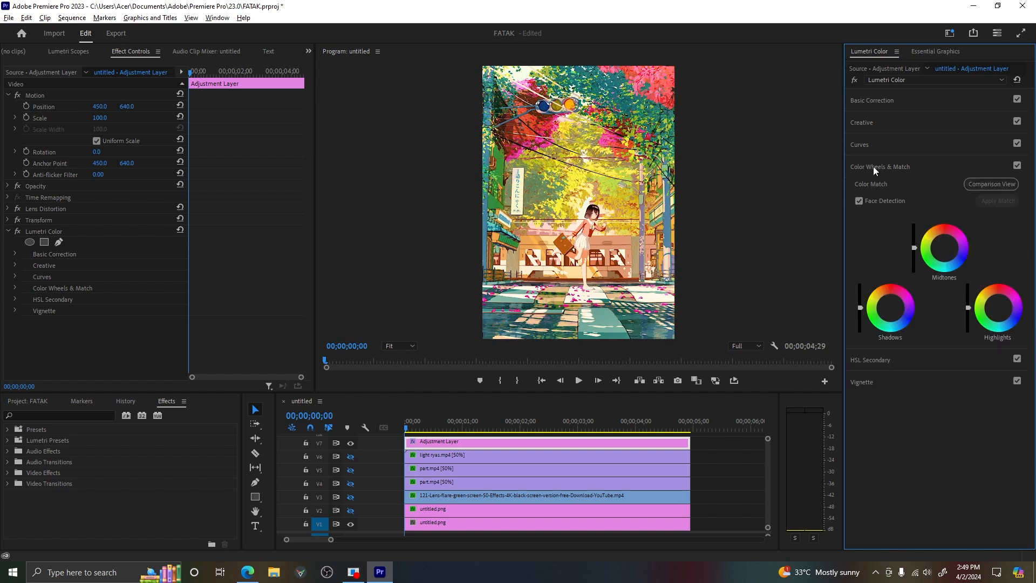
pyautogui.click(859, 145)
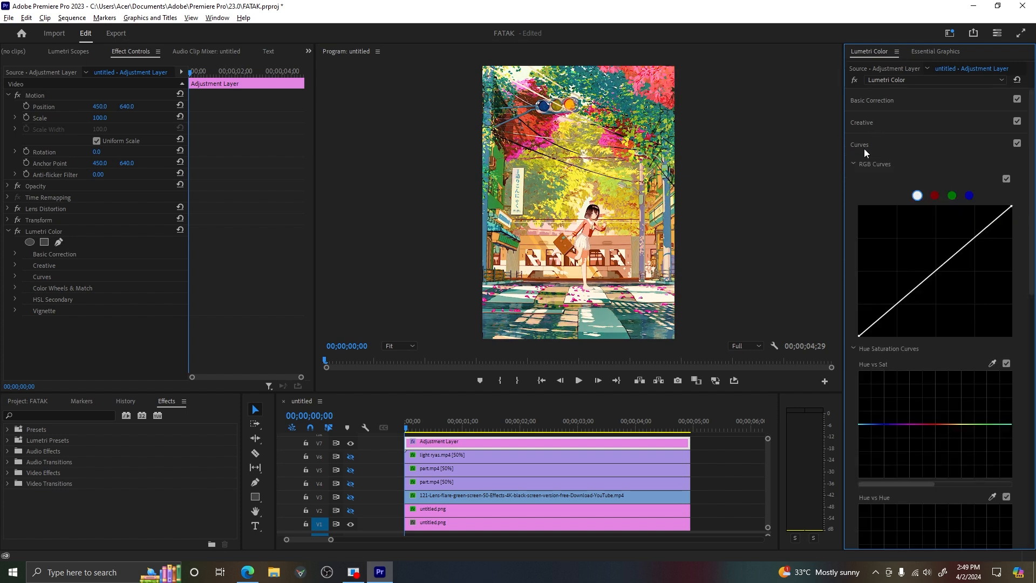
pyautogui.click(861, 122)
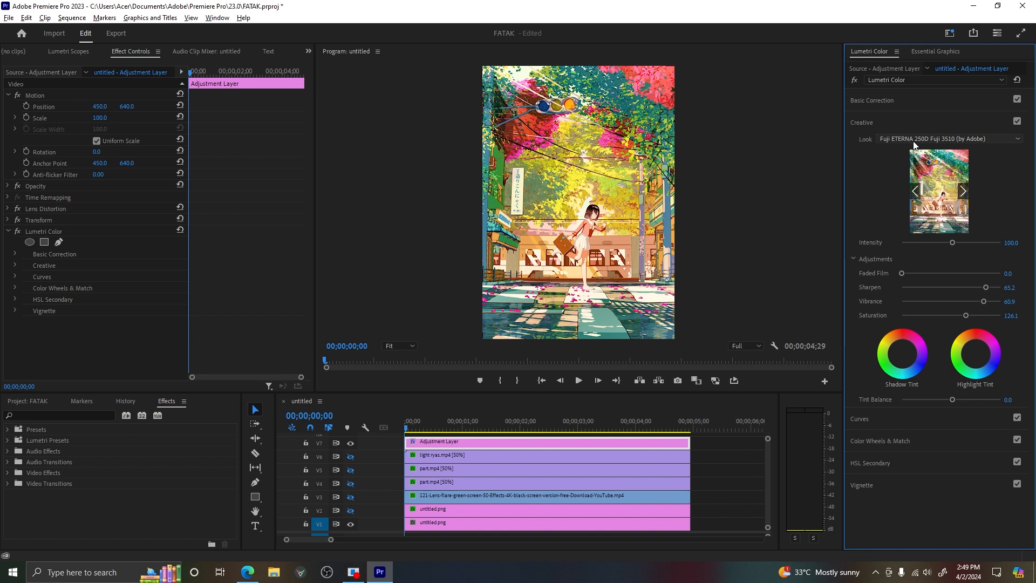
pyautogui.moveTo(926, 398)
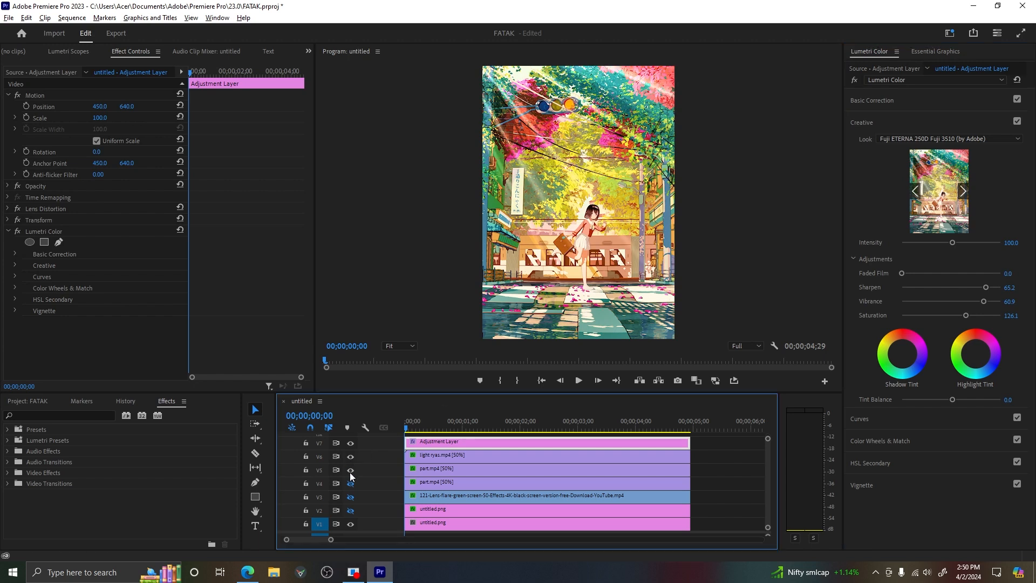
pyautogui.moveTo(352, 497)
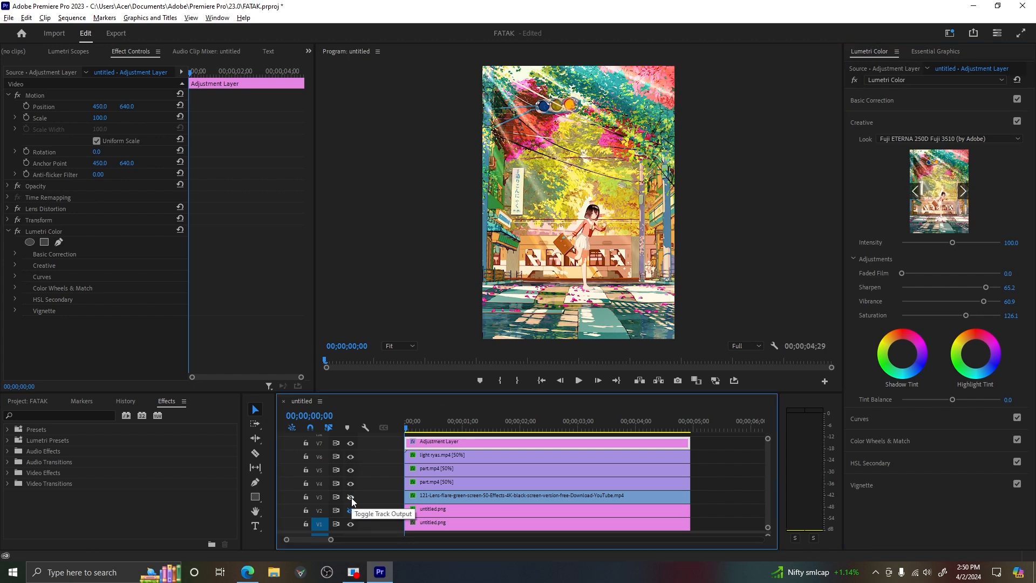